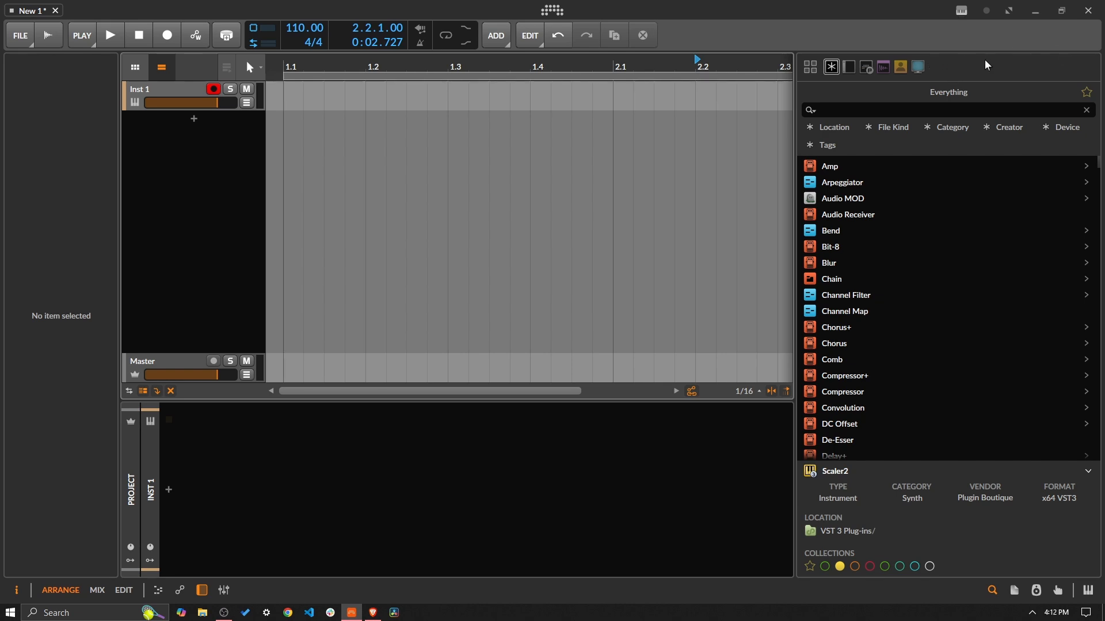
Filter the browser to Collections and create a collection named 'New One'
click(834, 127)
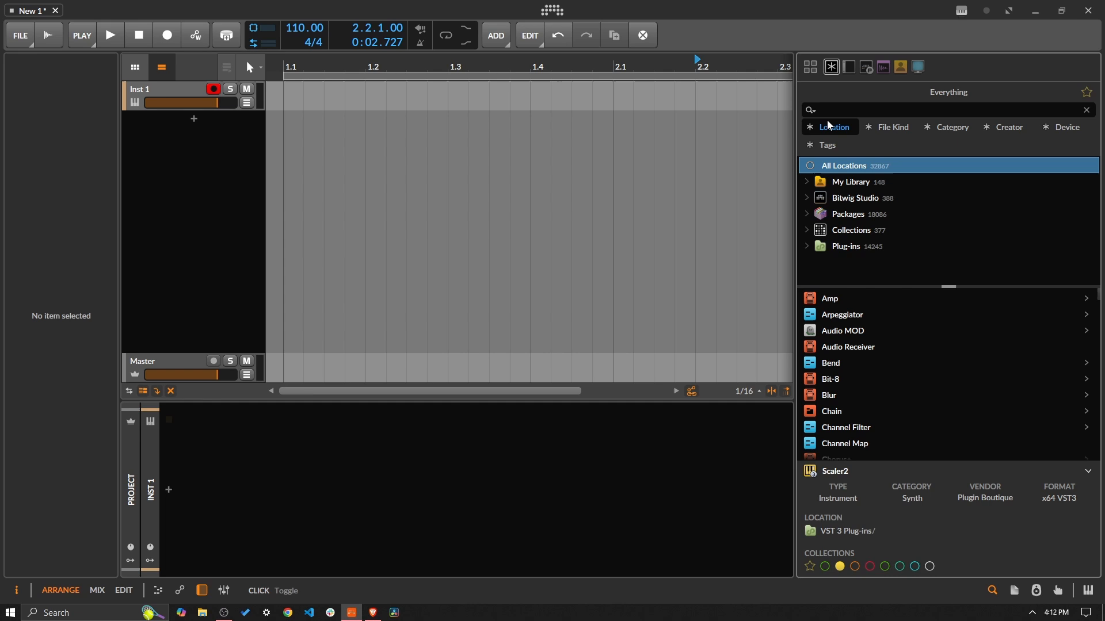
click(850, 229)
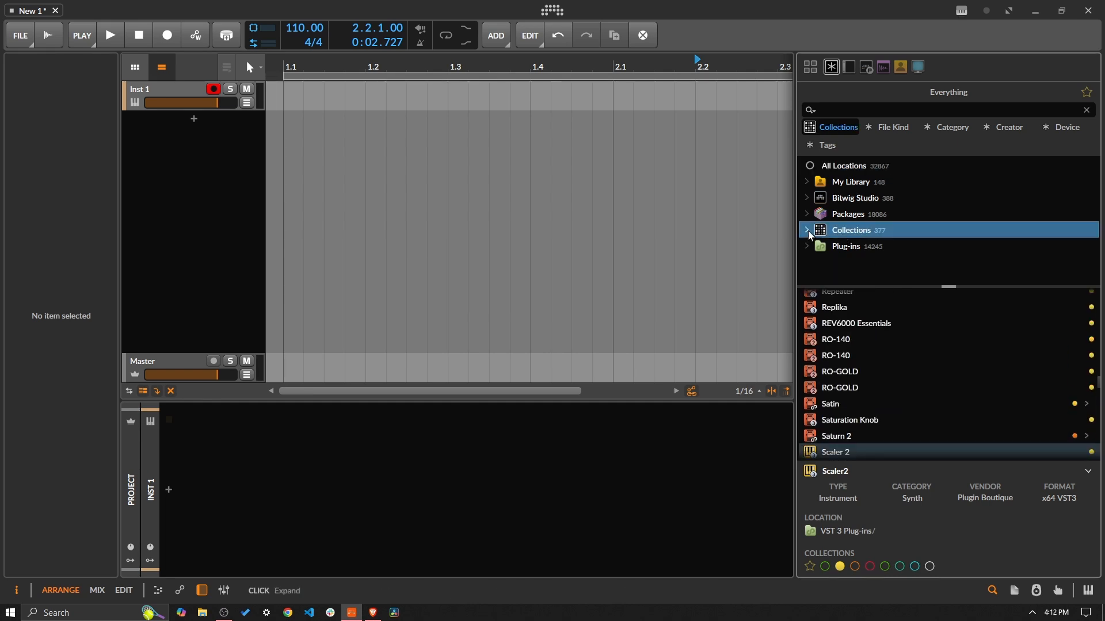
right_click(850, 230)
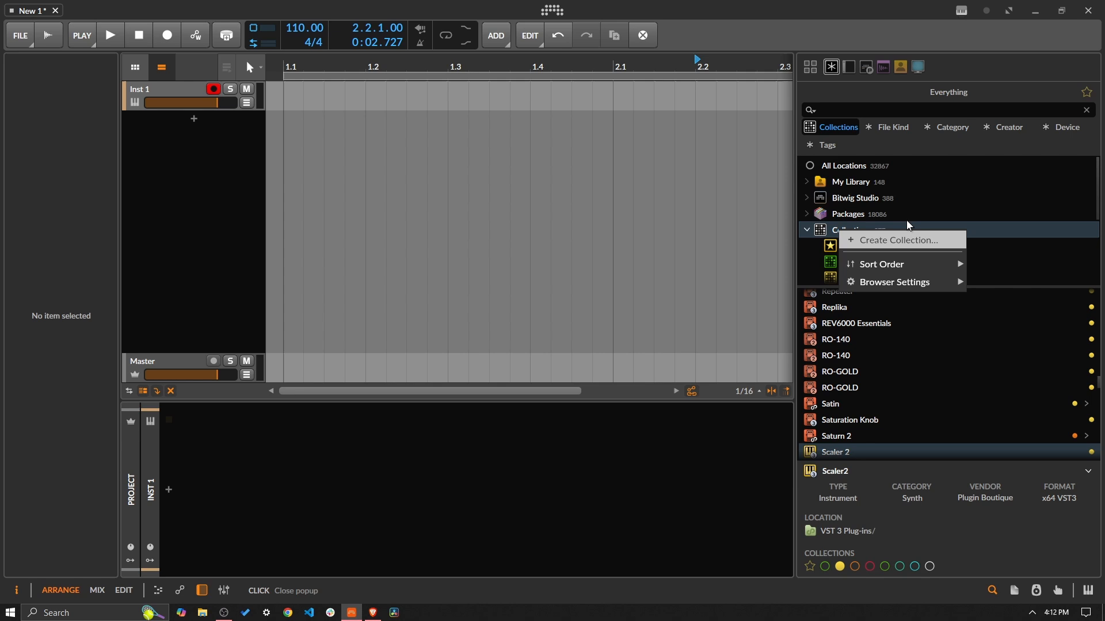
click(898, 240)
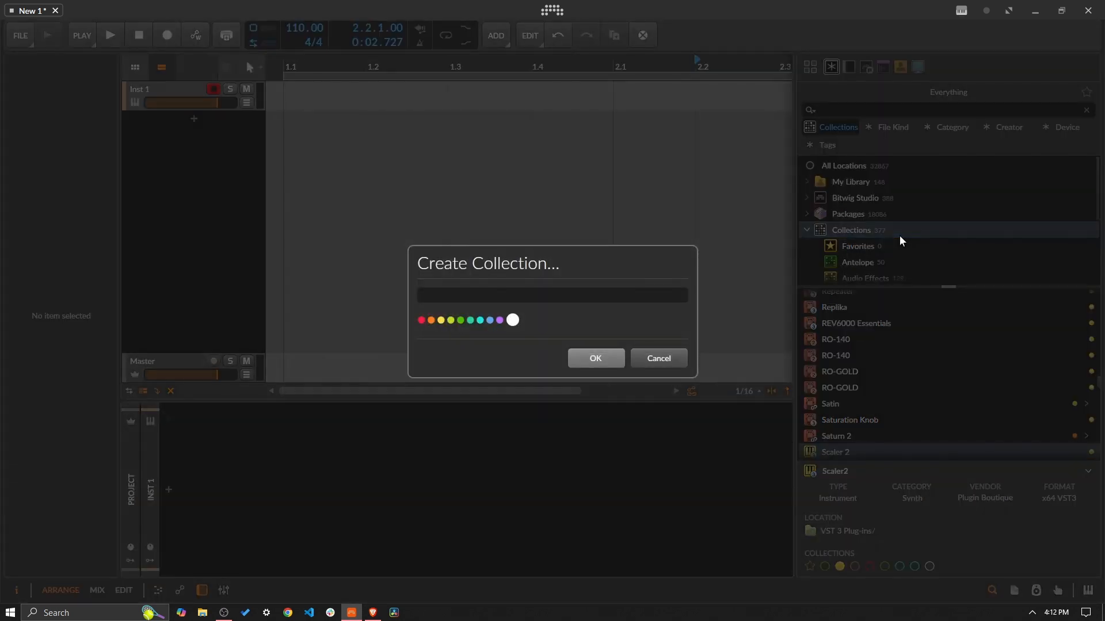
text(New One)
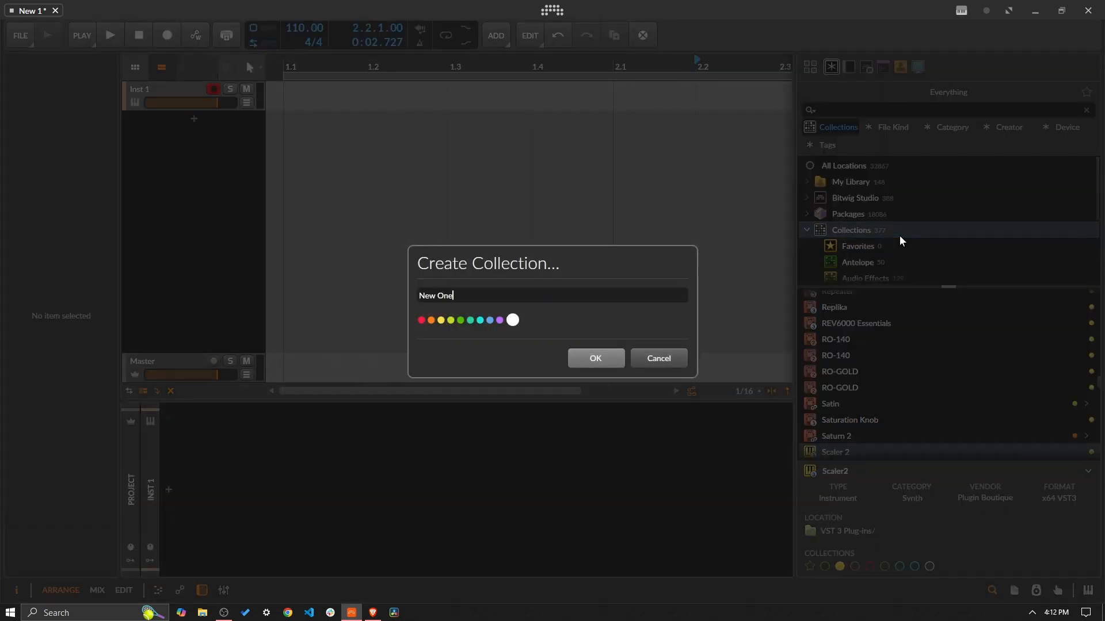
click(656, 358)
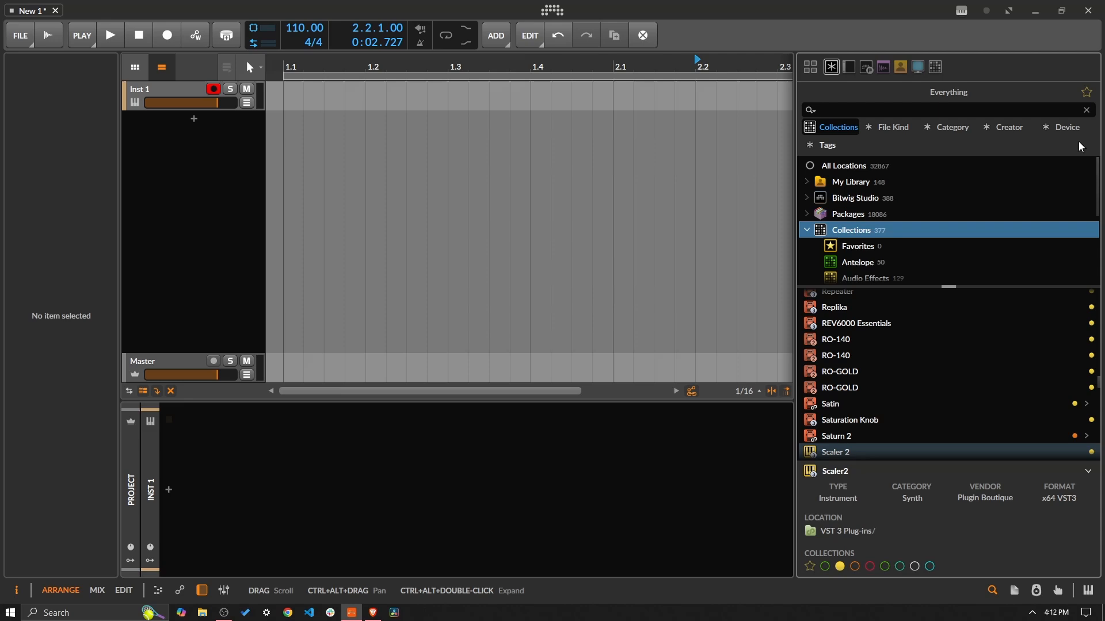
mouse_move(937, 67)
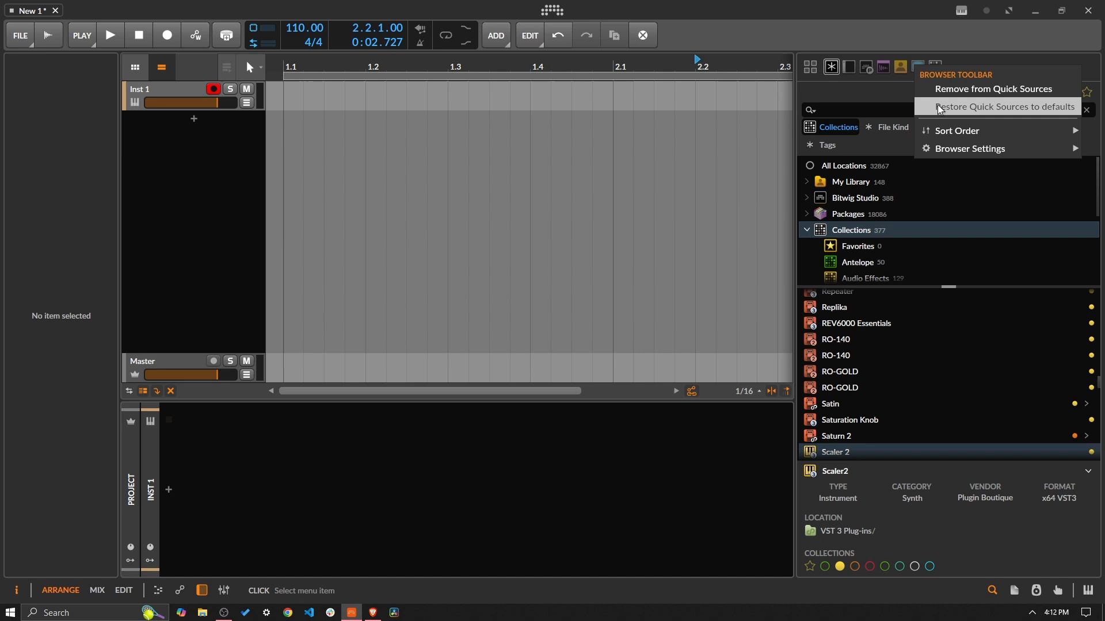
Restore the quick sources to defaults and show the Antelope collection's plug-ins
click(1003, 106)
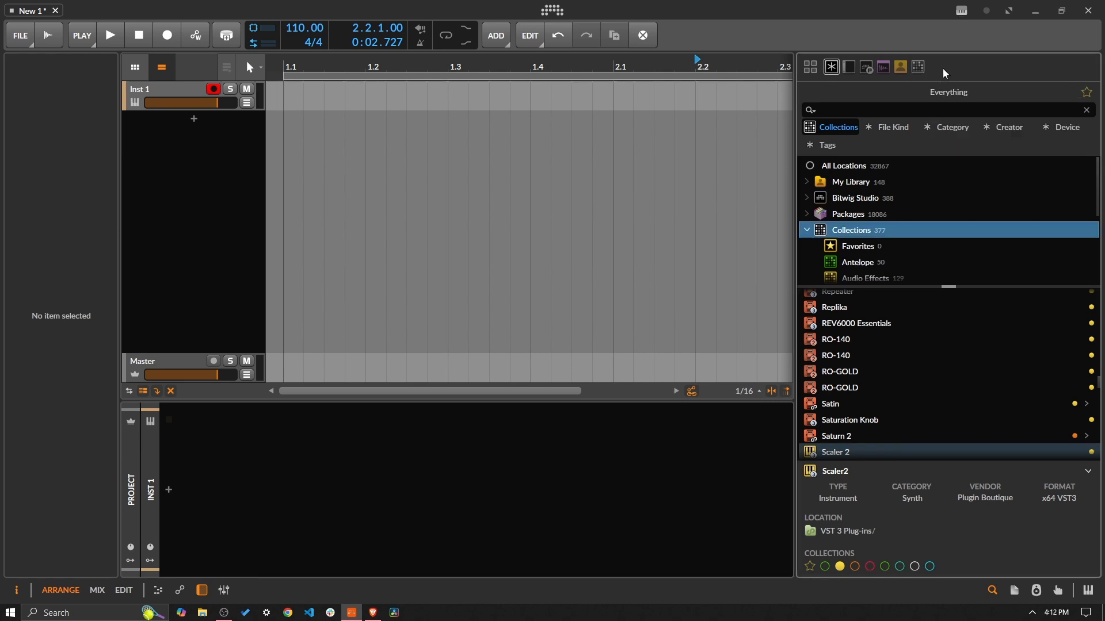
click(919, 66)
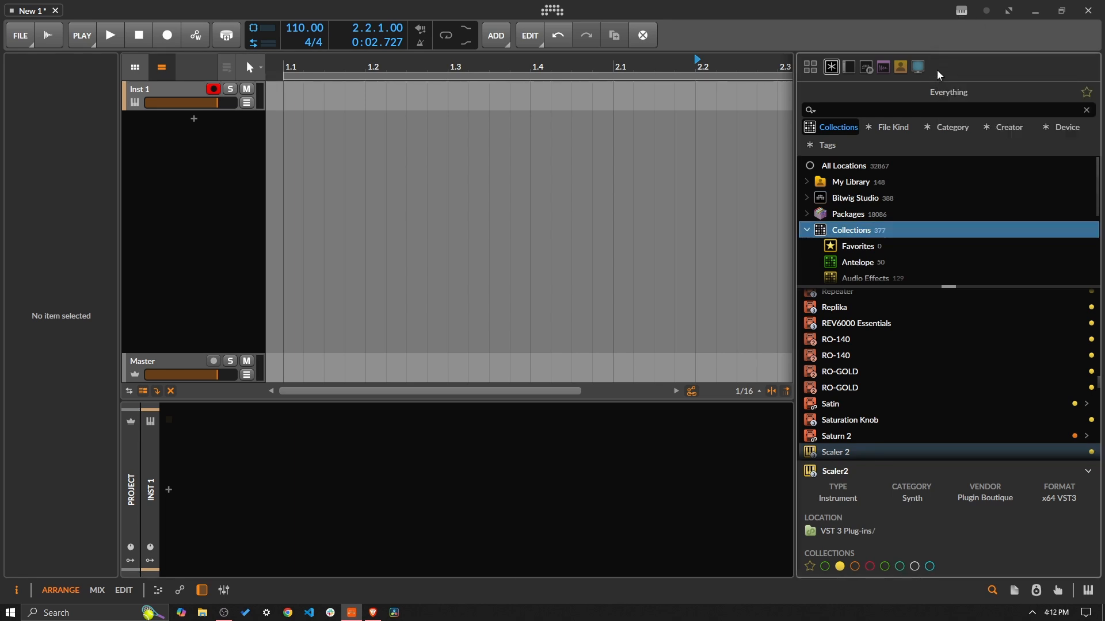
mouse_move(918, 66)
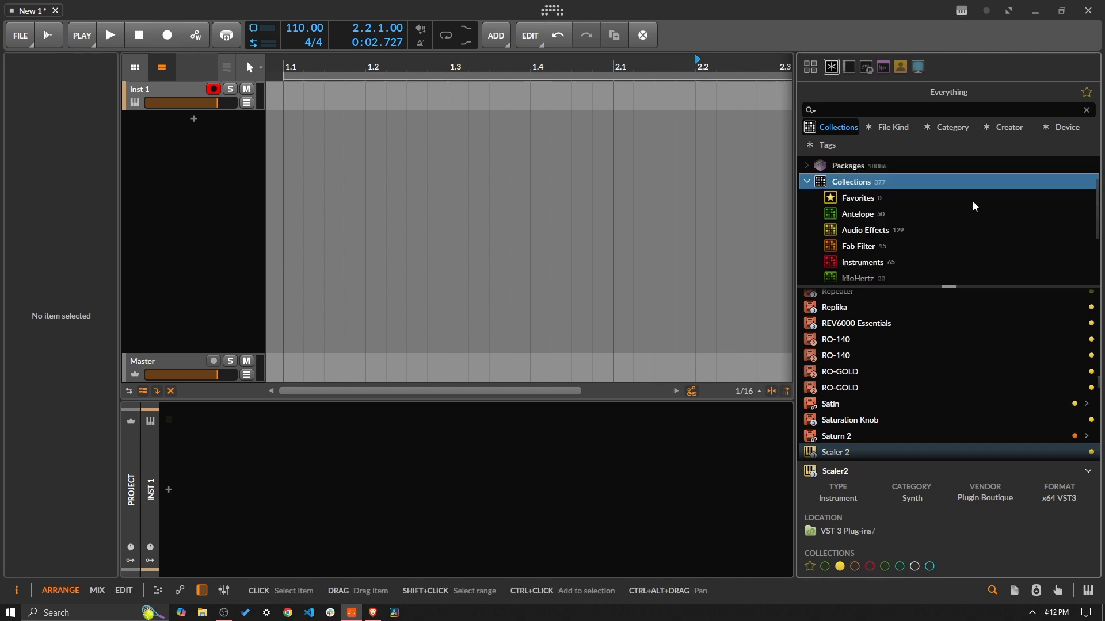
click(857, 214)
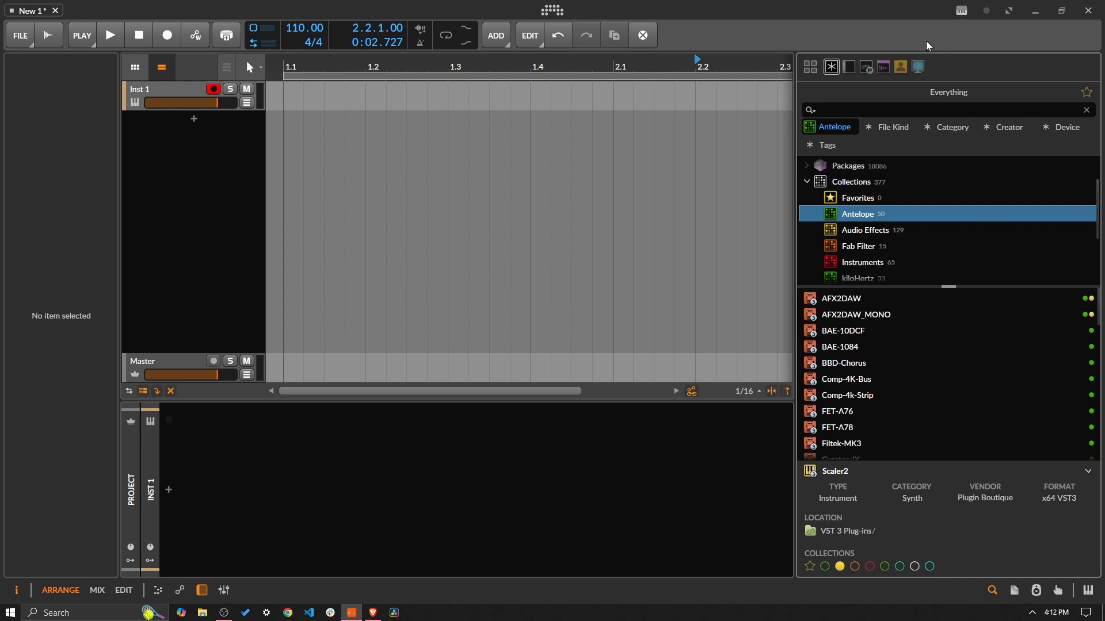
mouse_move(308, 612)
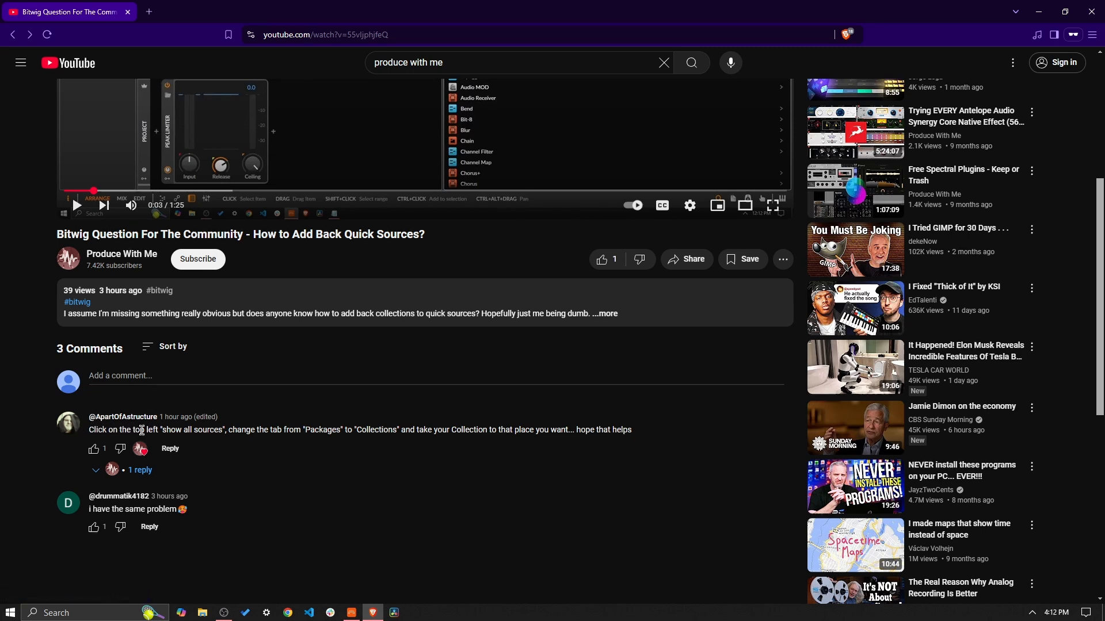
Highlight the YouTube comment on restoring quick sources, then return to Bitwig Studio
triple_click(282, 429)
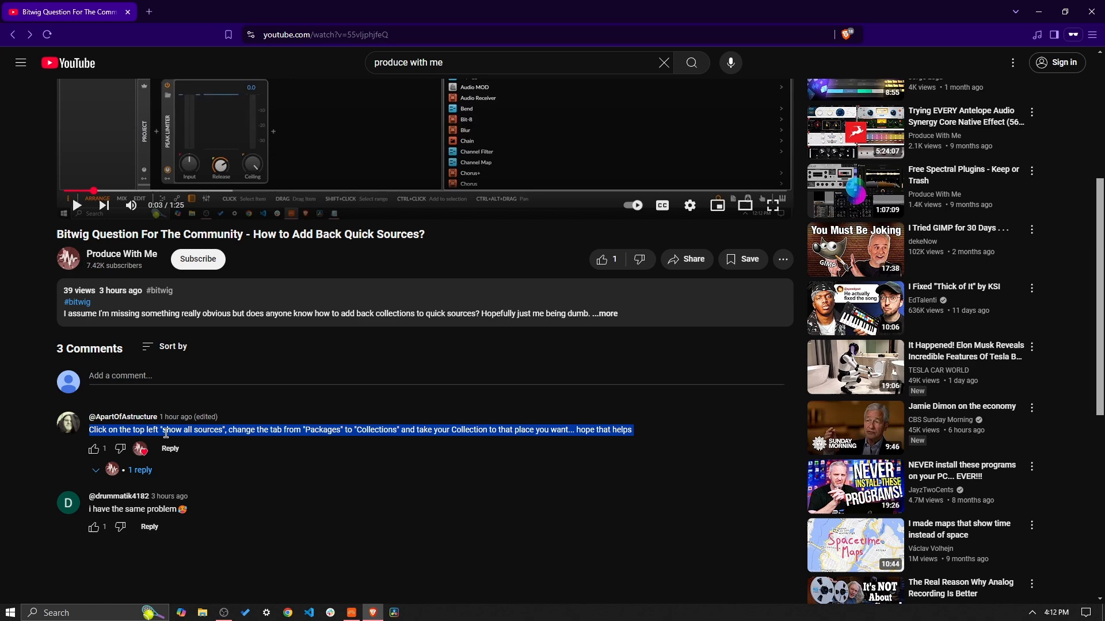
mouse_move(694, 446)
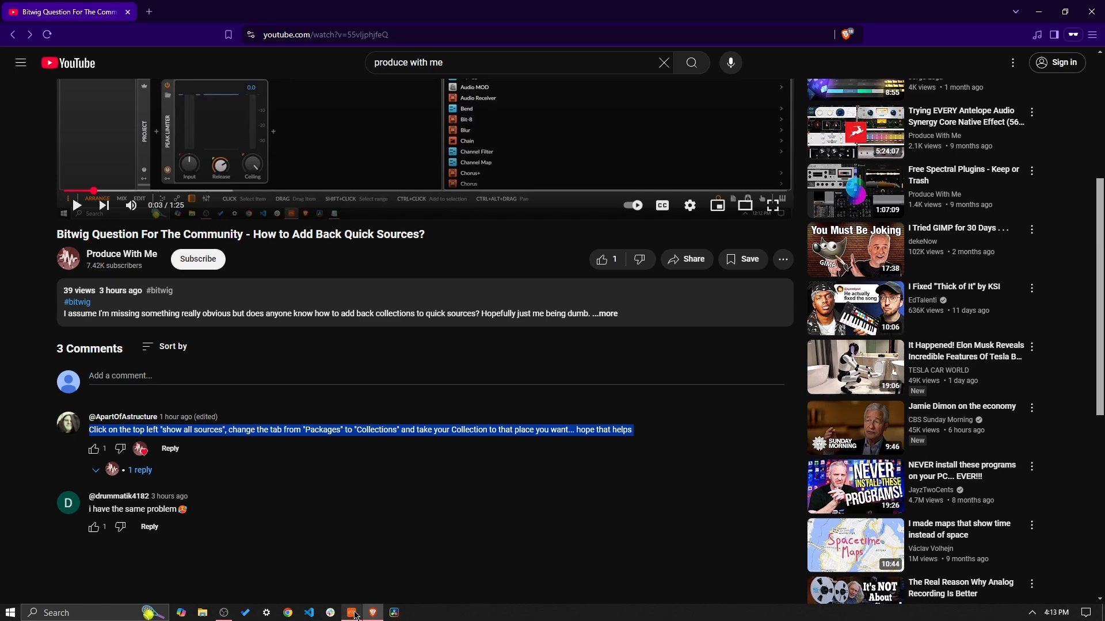
click(352, 612)
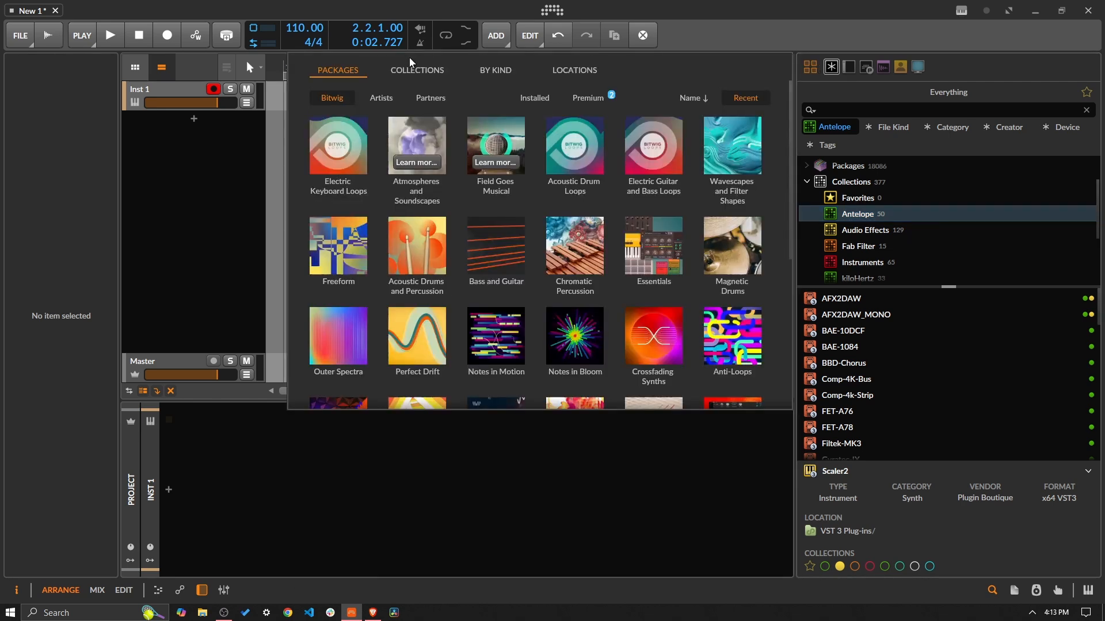
Add Antelope and Basses as quick sources from the Collections and By Kind views
click(416, 69)
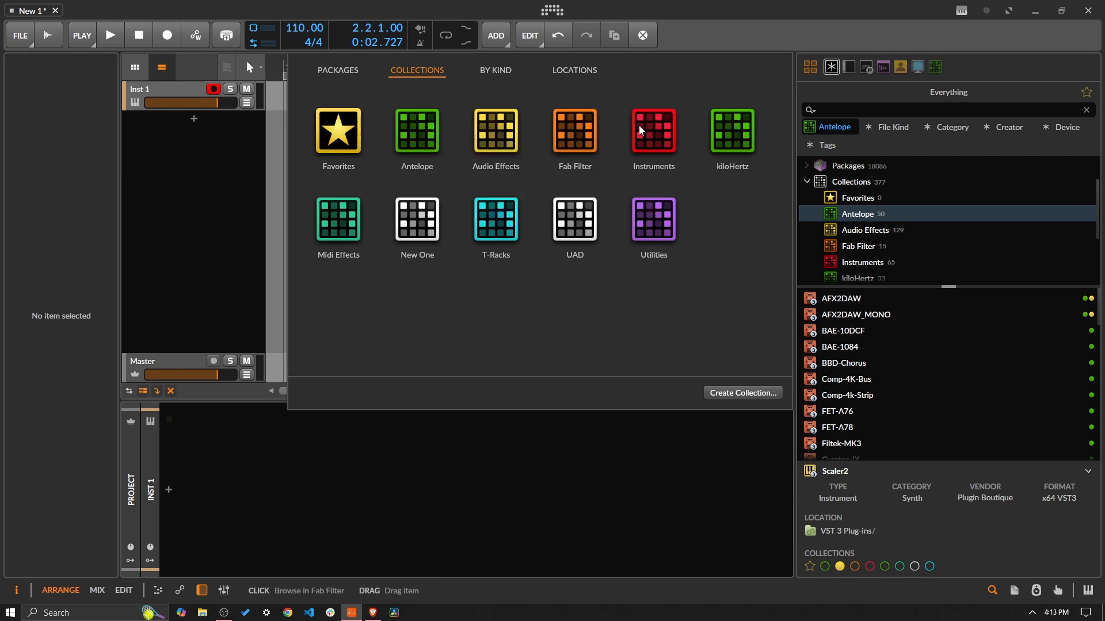
mouse_move(338, 130)
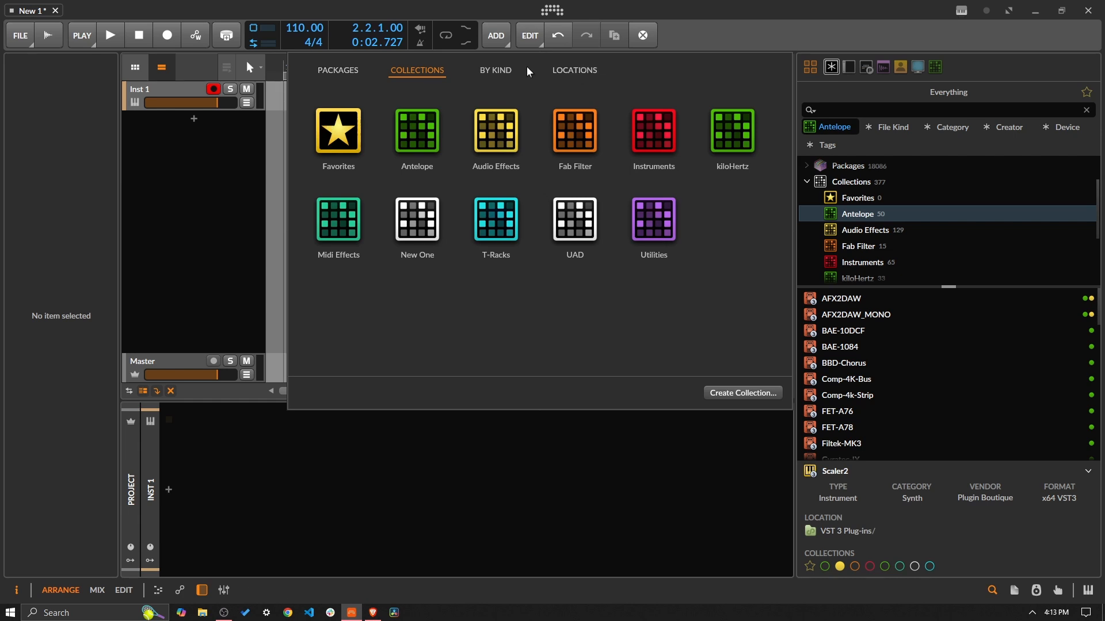
click(495, 70)
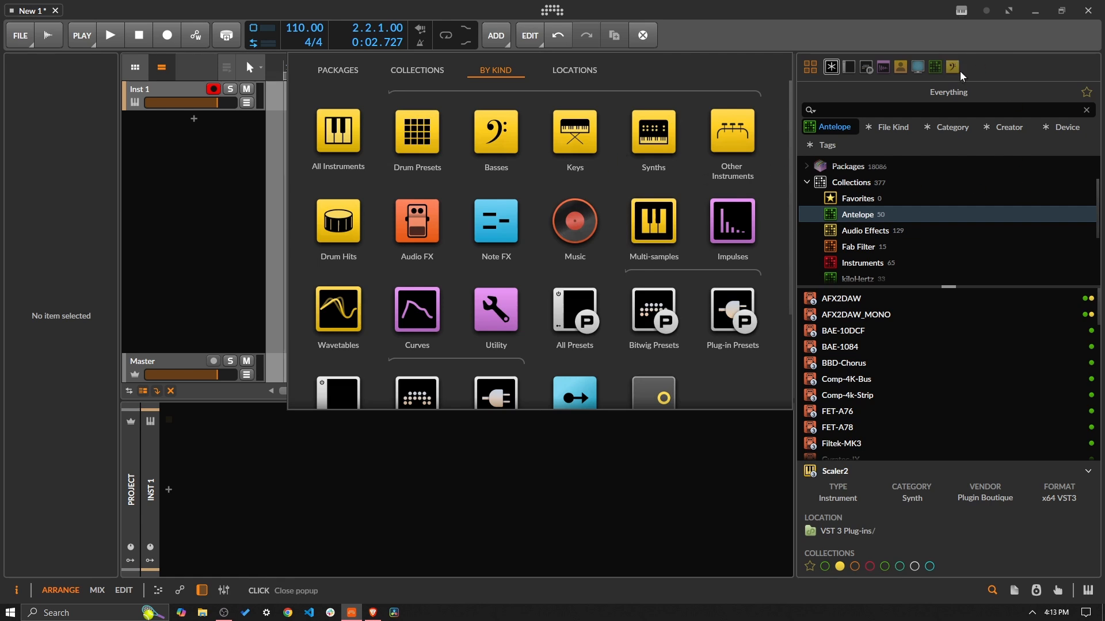
click(417, 69)
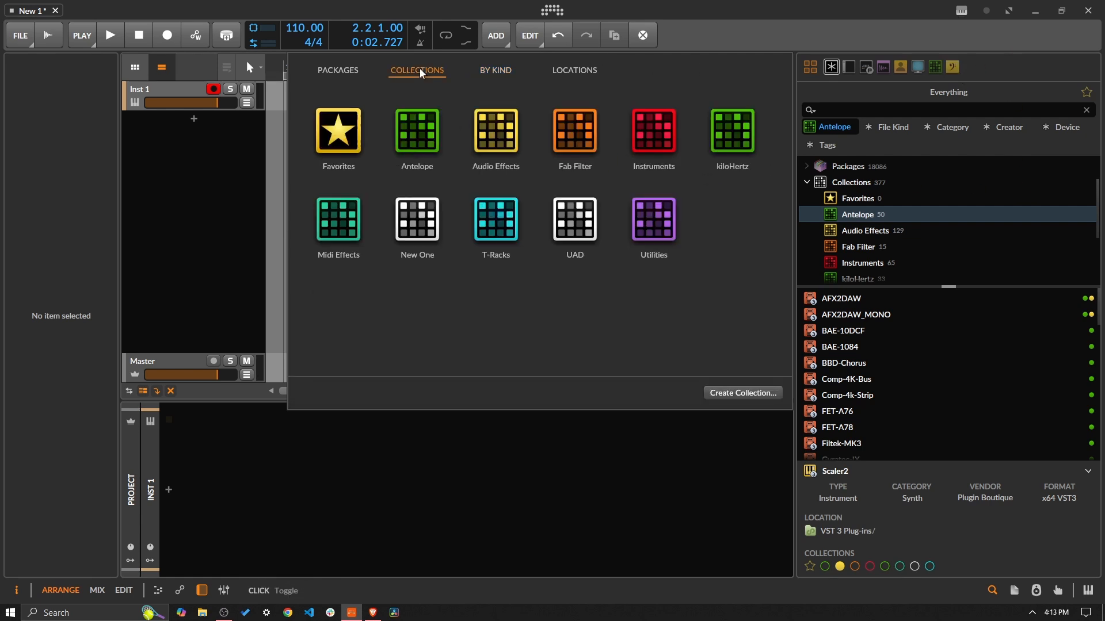
click(338, 70)
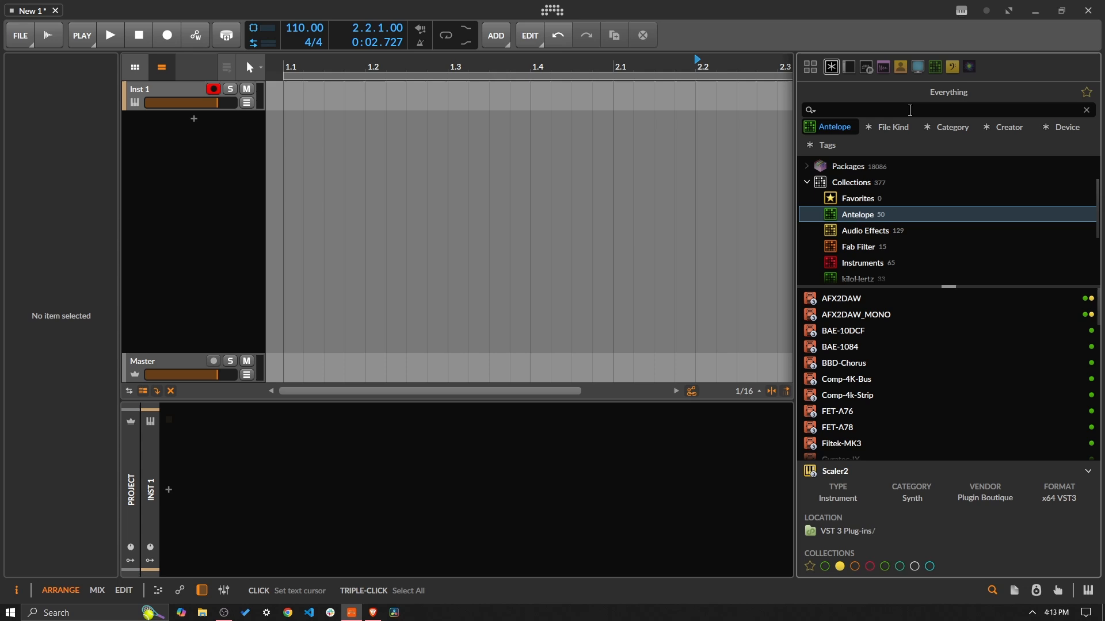
Browse the Basses presets quick source and scroll its results
click(969, 66)
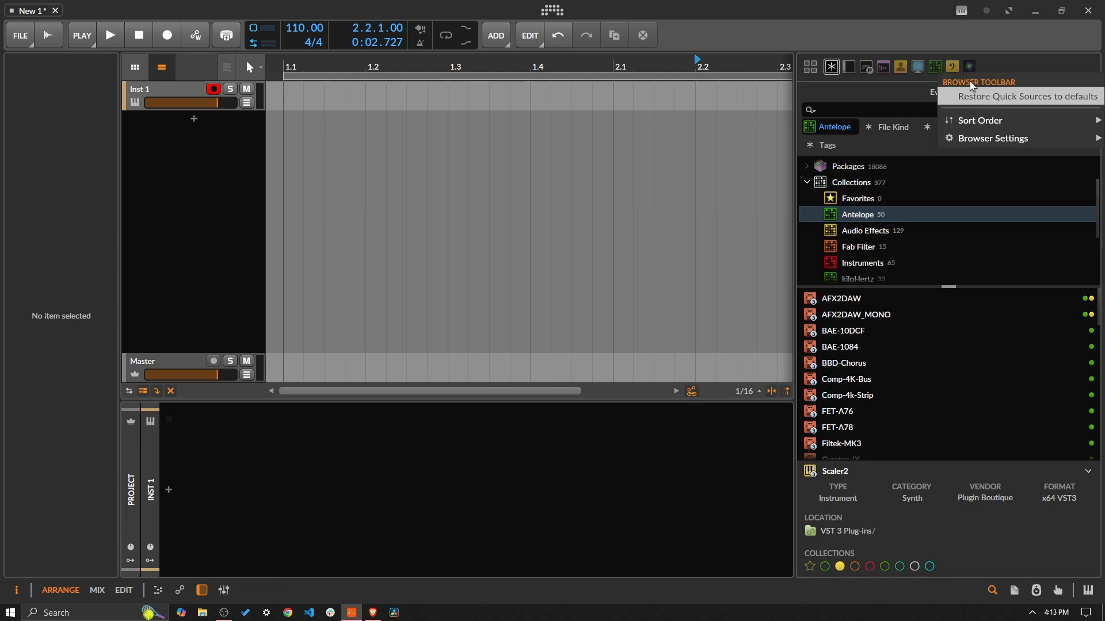
click(952, 67)
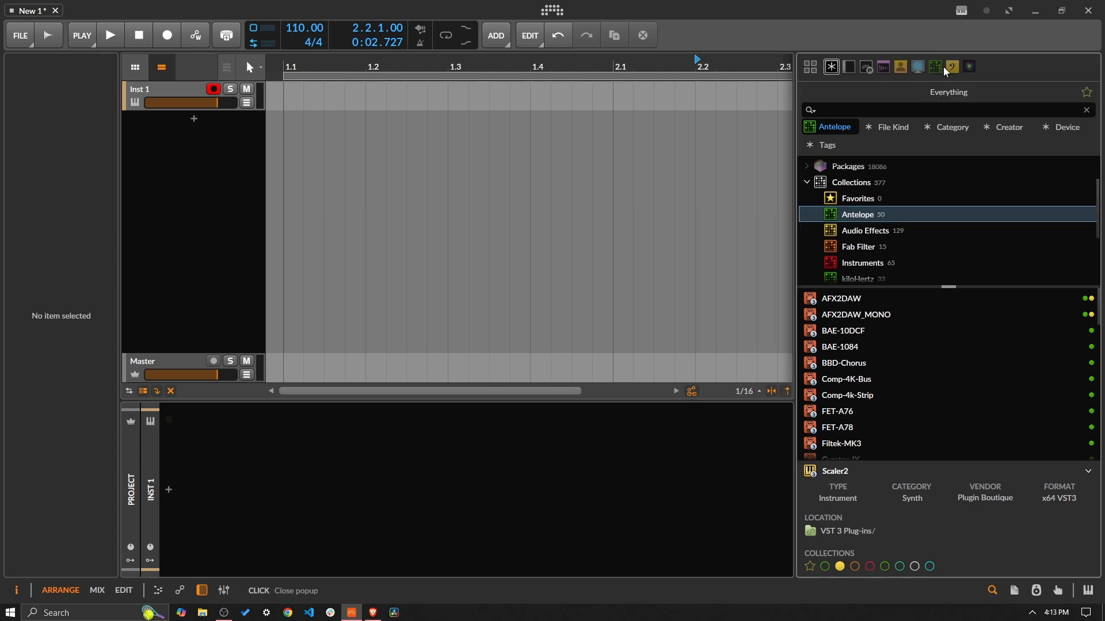
click(951, 66)
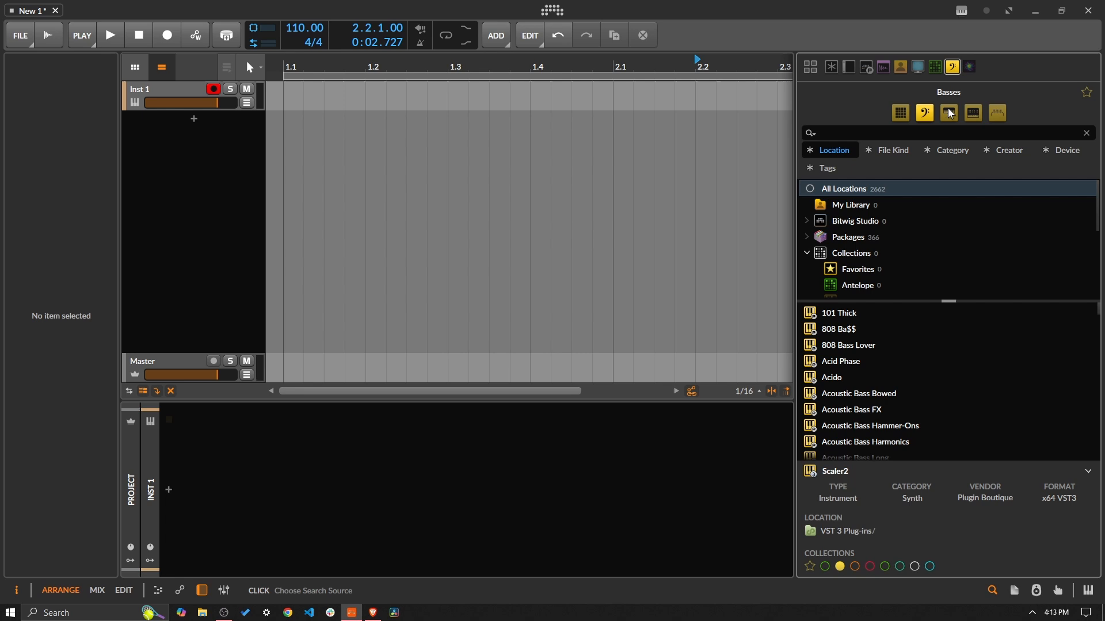
scroll(down, 3)
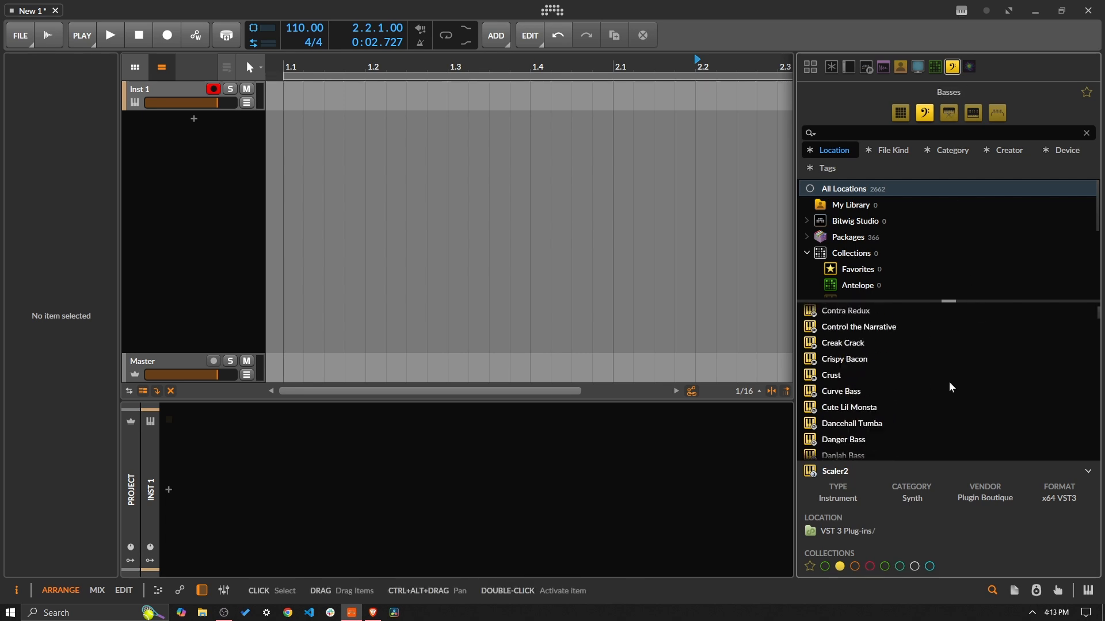
Browse the Notes in Bloom package, then focus search within the Antelope collection
click(969, 66)
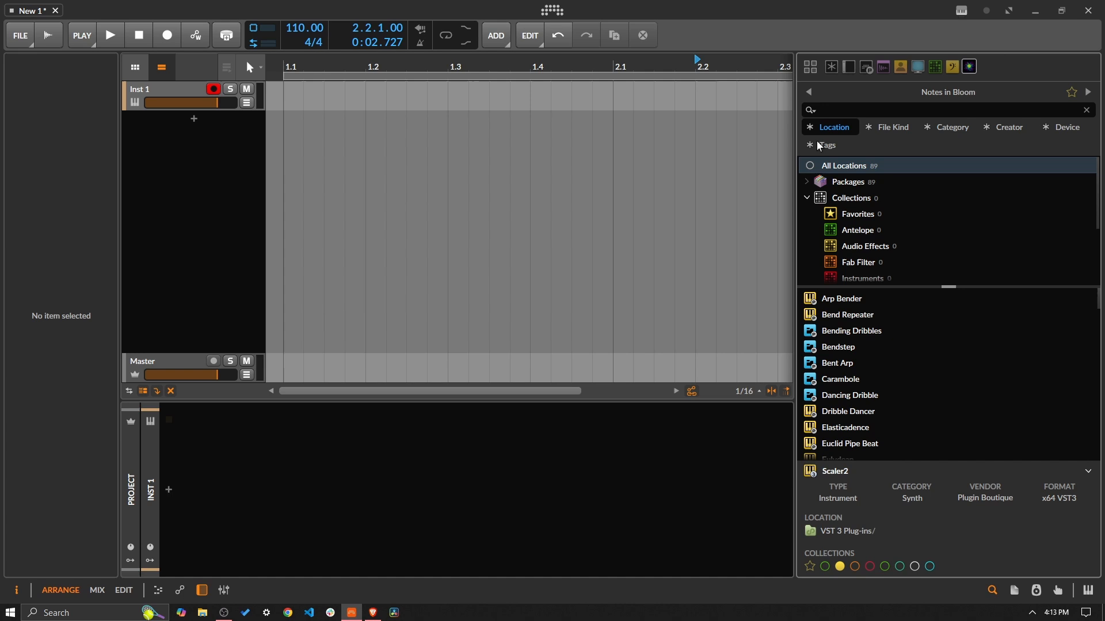
scroll(down, 3)
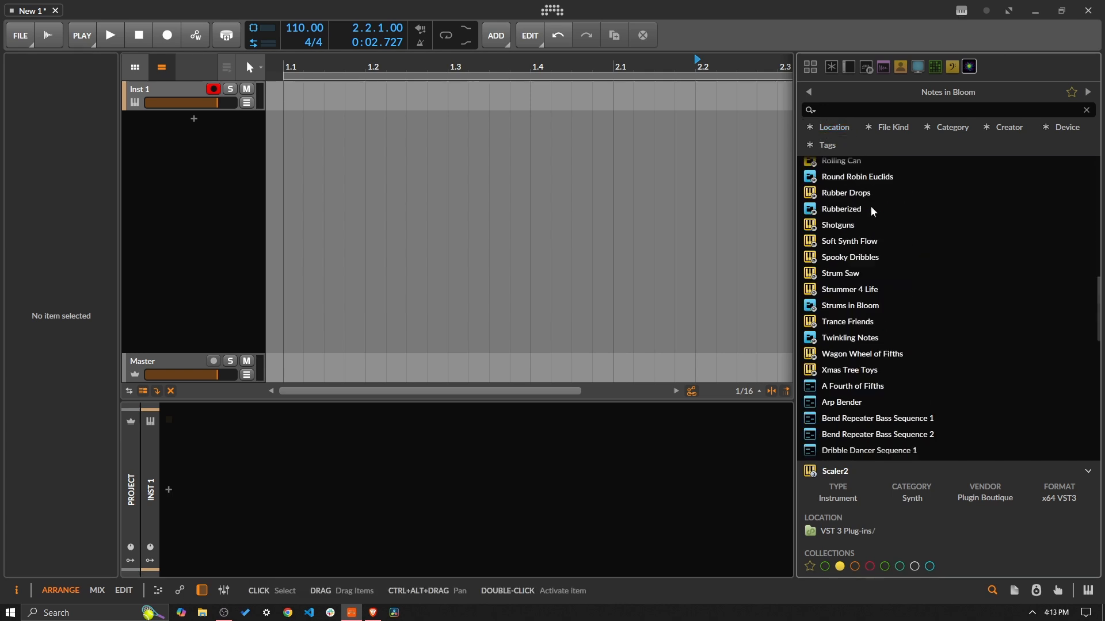
scroll(down, 3)
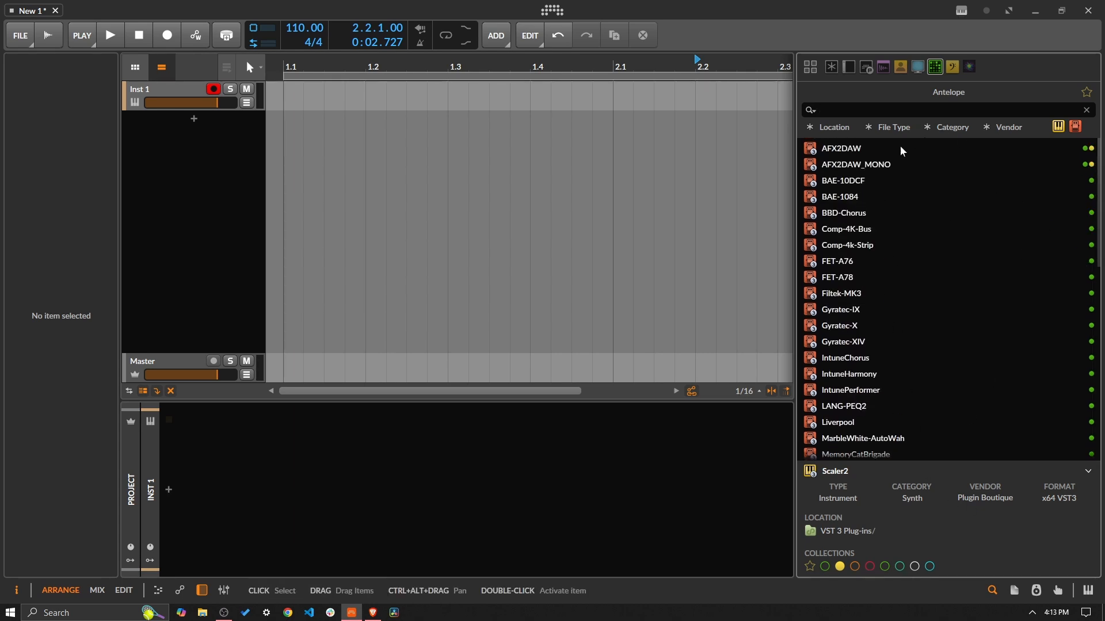
click(881, 110)
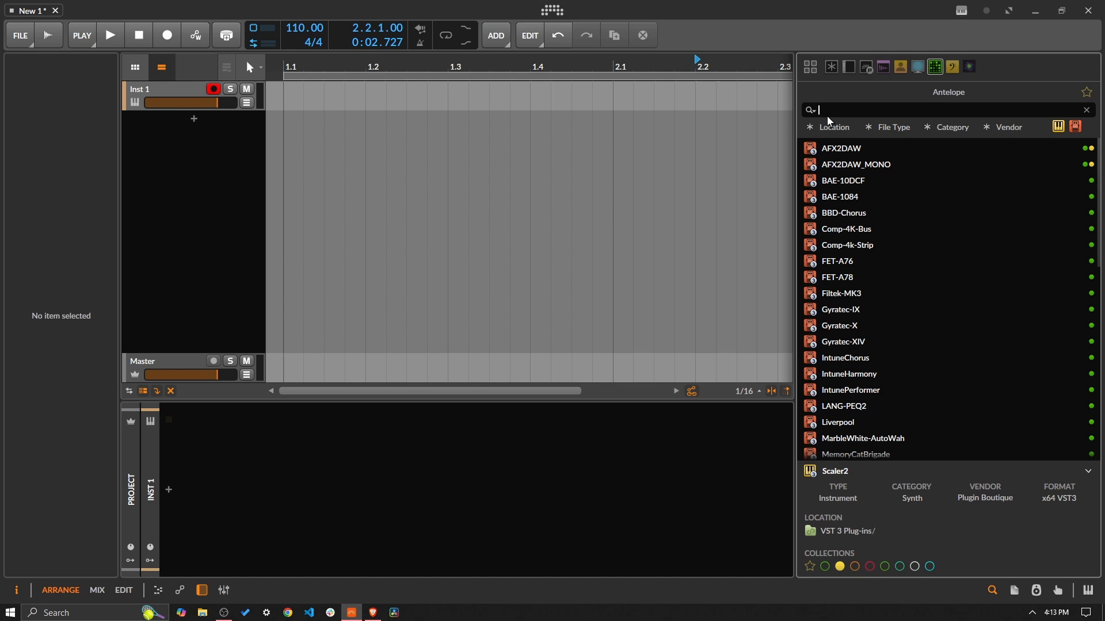